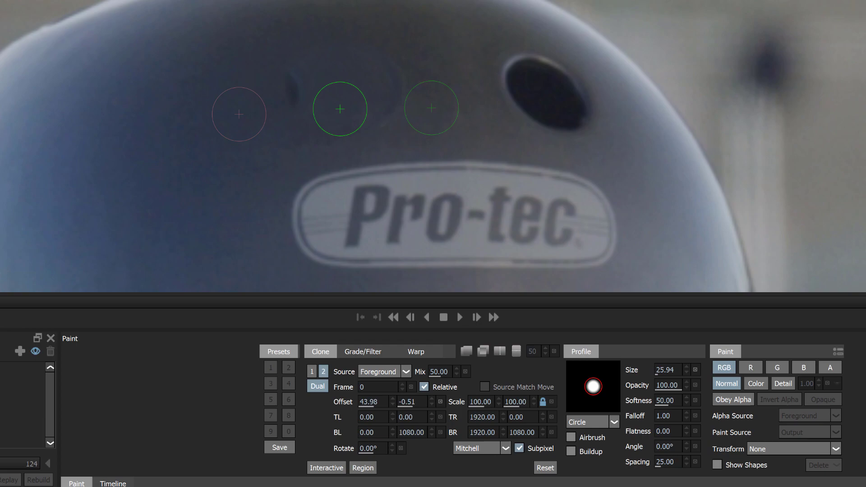
- Set the clone source point on the helmet so the Offset reads 54.98, -3.38
click(320, 351)
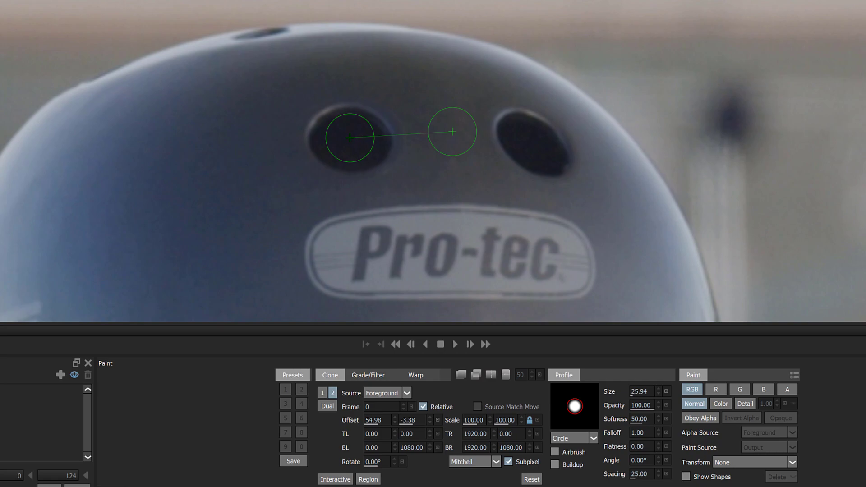
- Enable Dual mode in the Clone tab to blend two clone sources
click(327, 407)
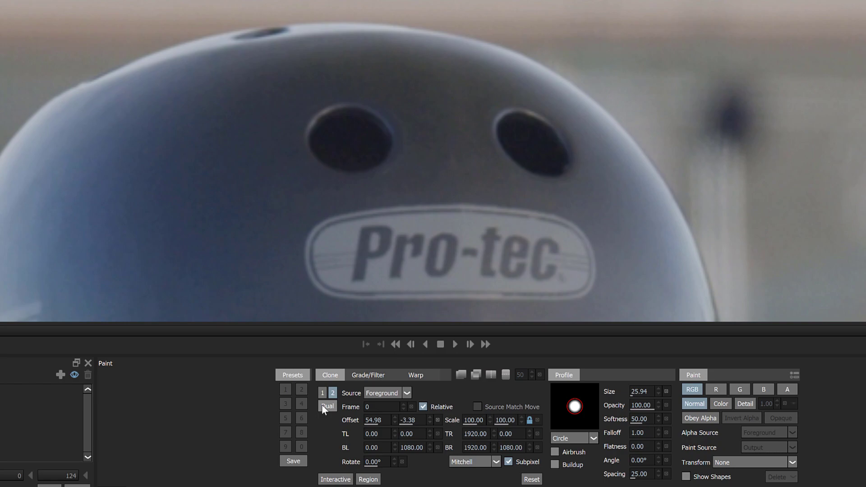
click(327, 407)
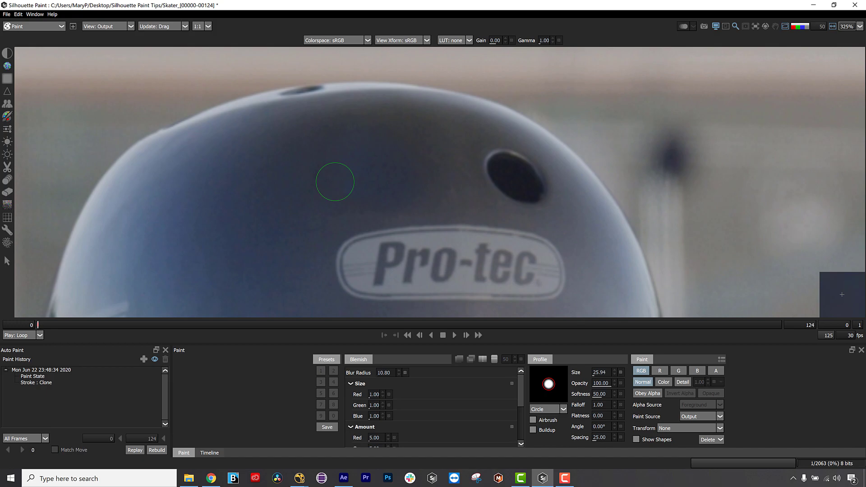
mouse_move(324, 175)
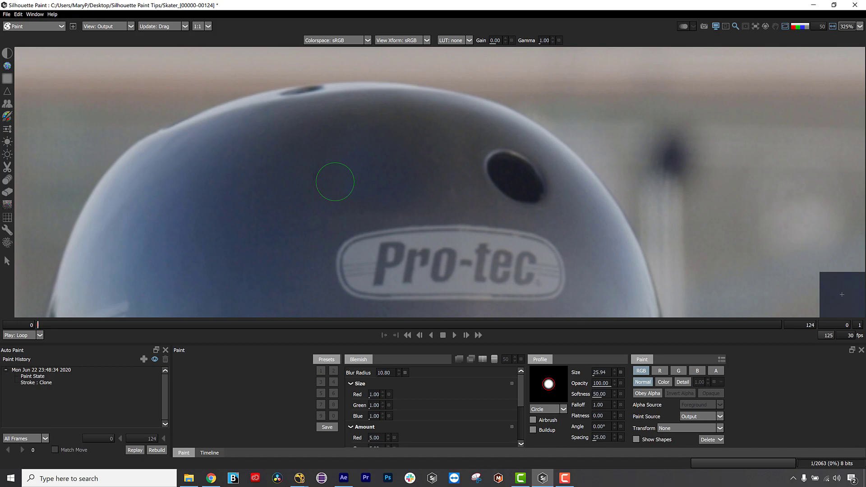